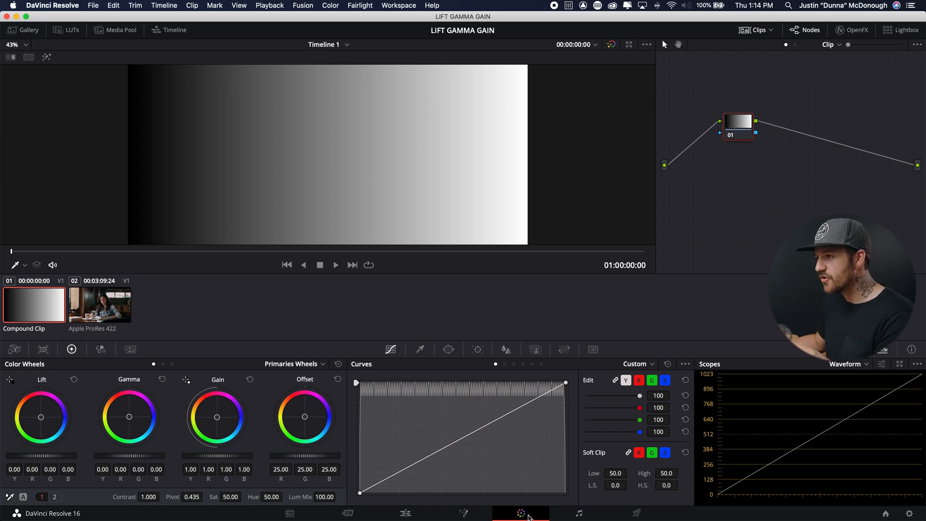
- Compare the interview clip briefly, then return the ramp's black point to the bottom
click(98, 304)
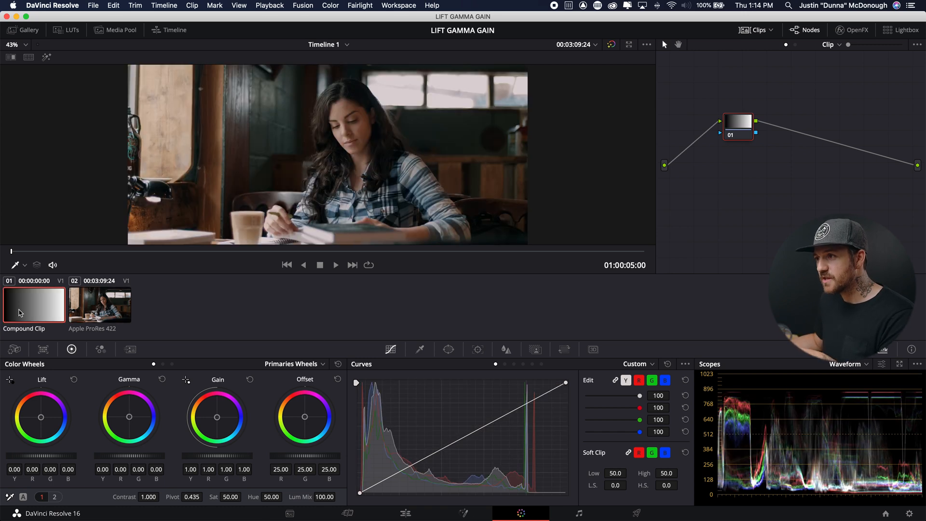
click(34, 305)
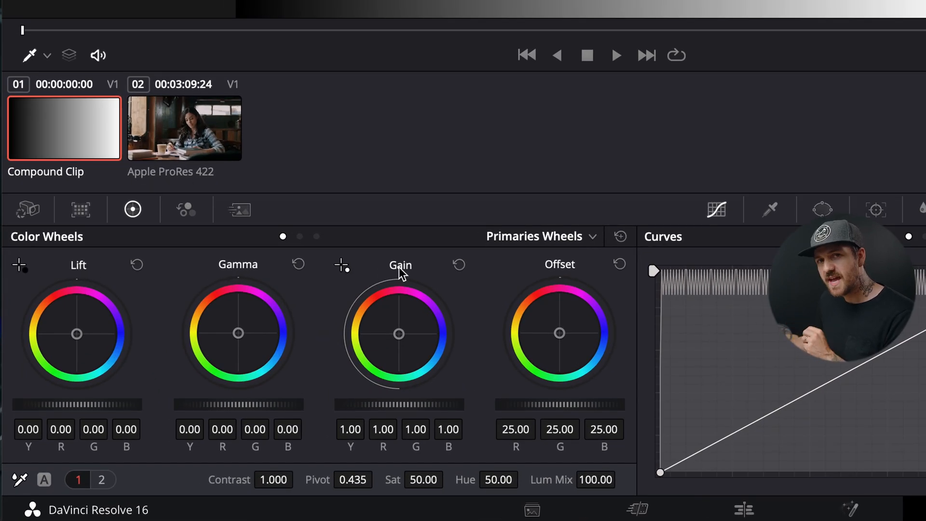
mouse_move(318, 238)
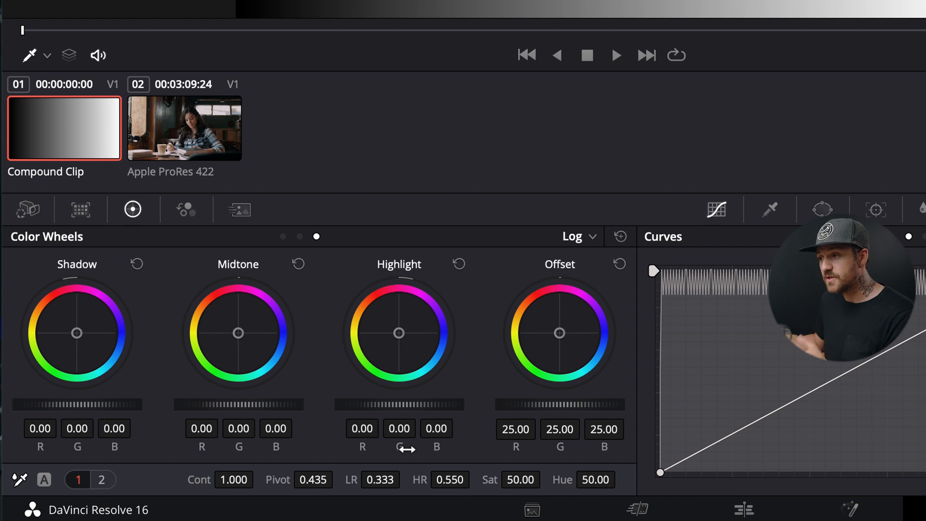
mouse_move(273, 246)
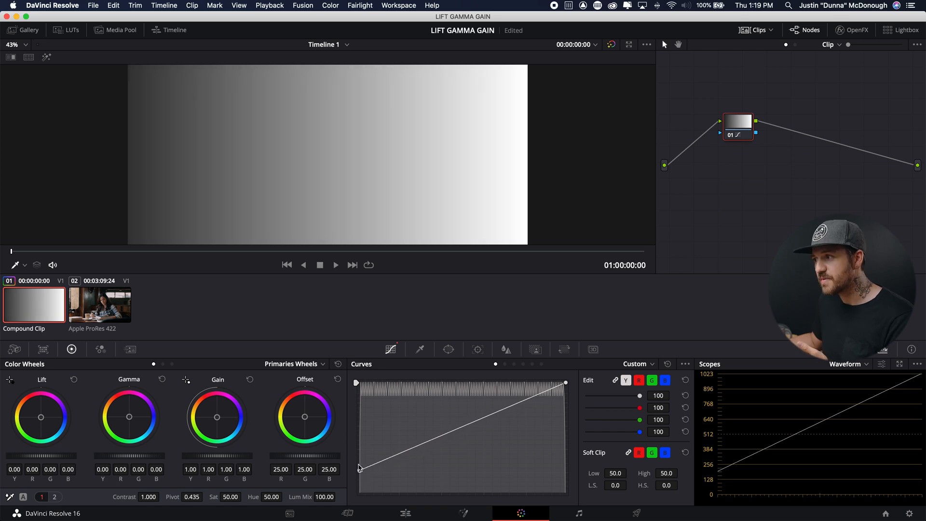
drag(359, 467, 359, 382)
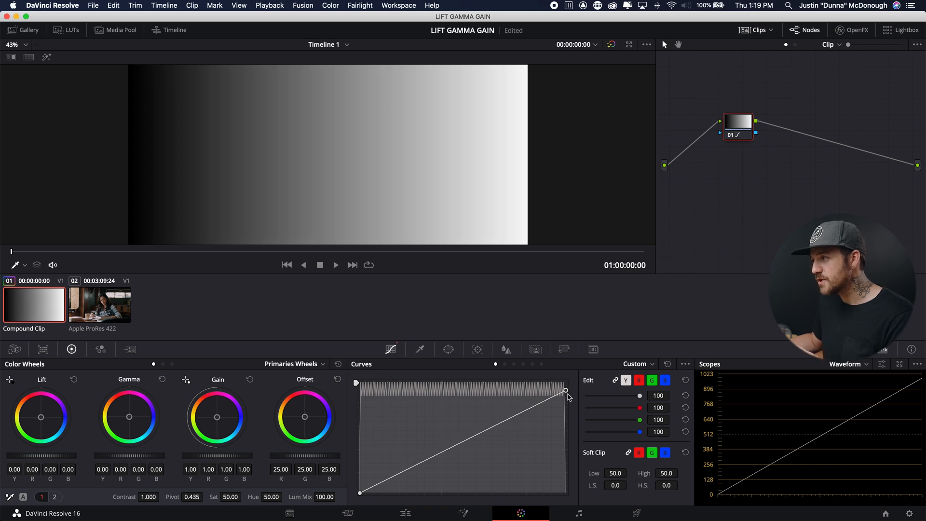
- Pull the ramp's white point down to dim highlights, restore it, then lower it again
drag(566, 391, 565, 413)
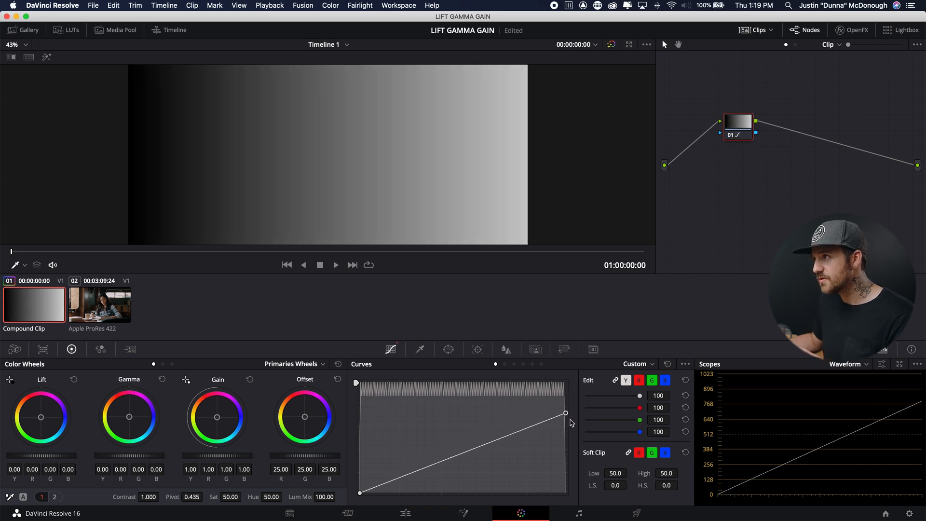
drag(565, 413, 565, 461)
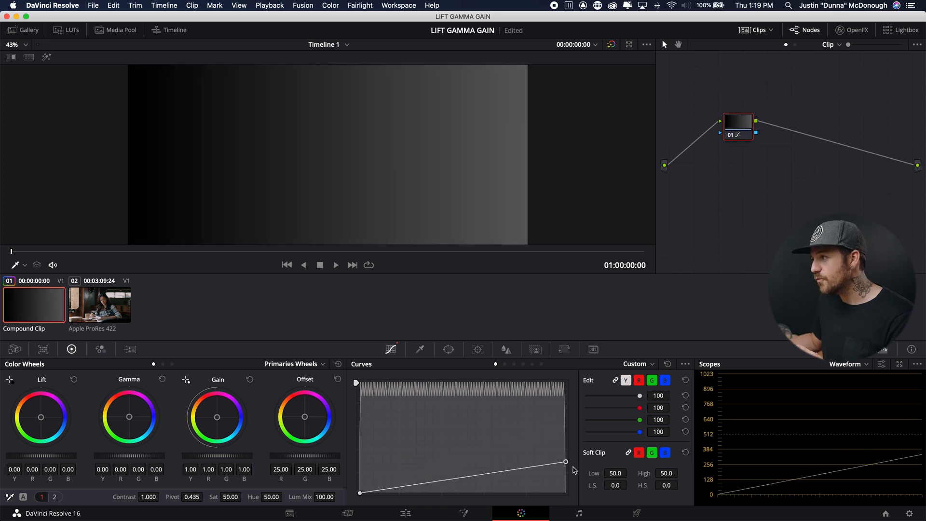
drag(565, 461, 566, 383)
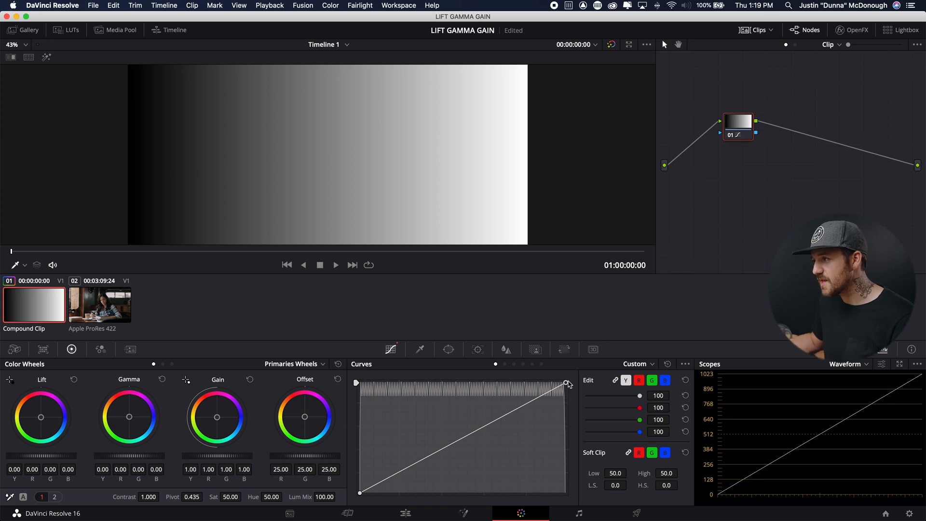
drag(567, 383, 566, 454)
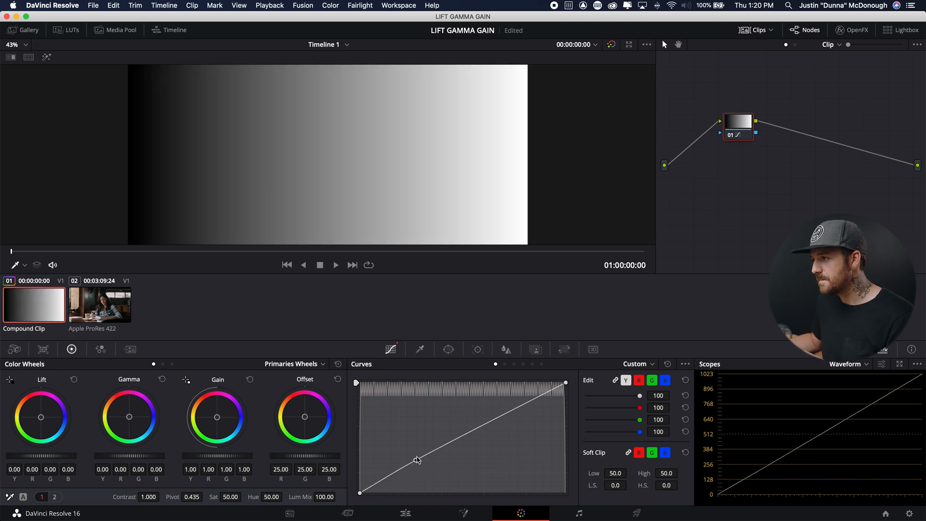
- Add a shadow control point and bend the curve into an S for more contrast
drag(418, 459, 412, 452)
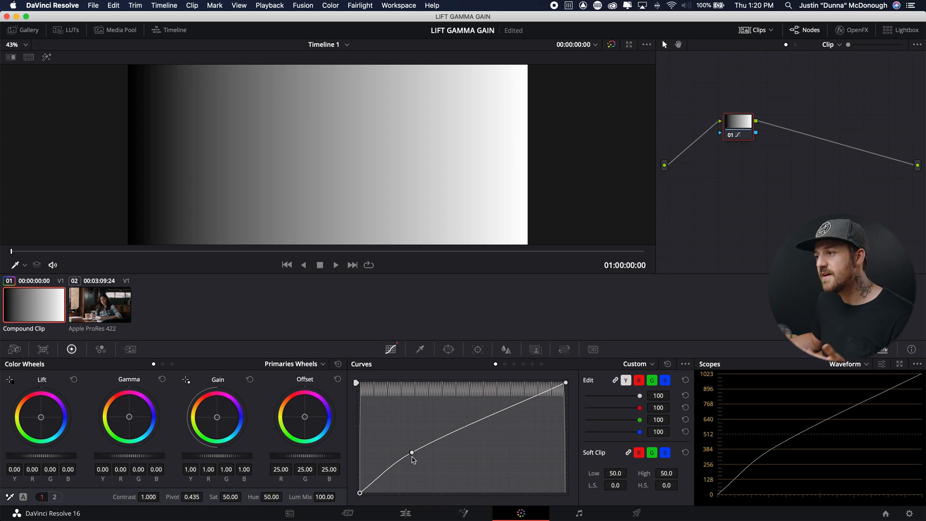
drag(412, 452, 414, 470)
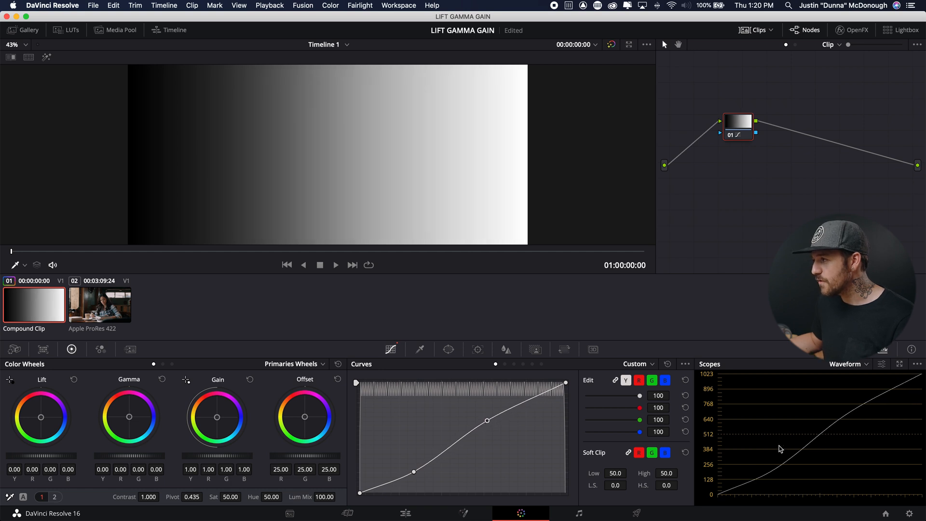
- Pull the interview clip's white point inward to brighten highlights, then return to the ramp
click(100, 304)
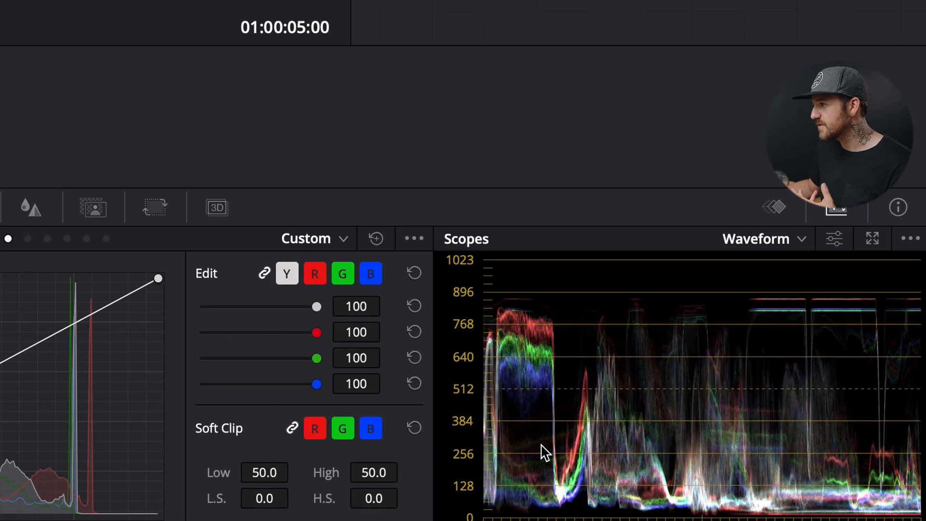
mouse_move(464, 504)
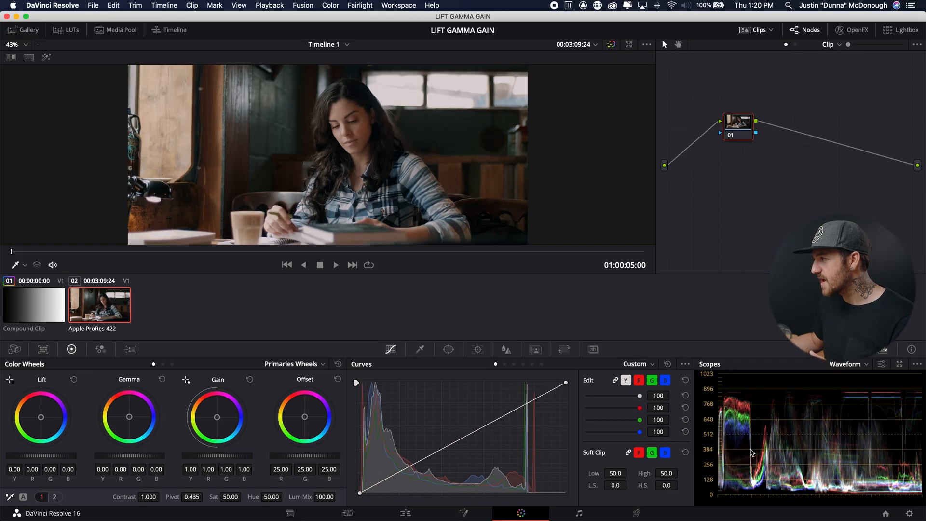
mouse_move(864, 414)
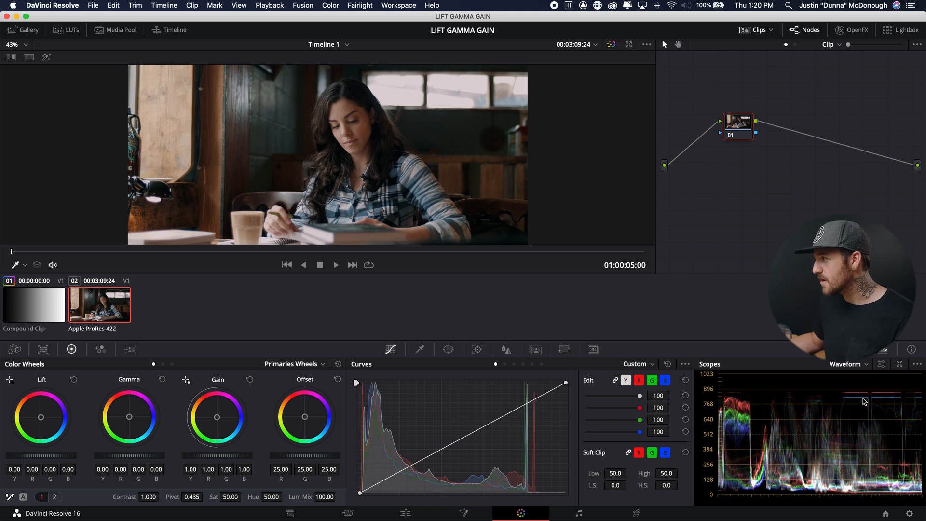
mouse_move(860, 401)
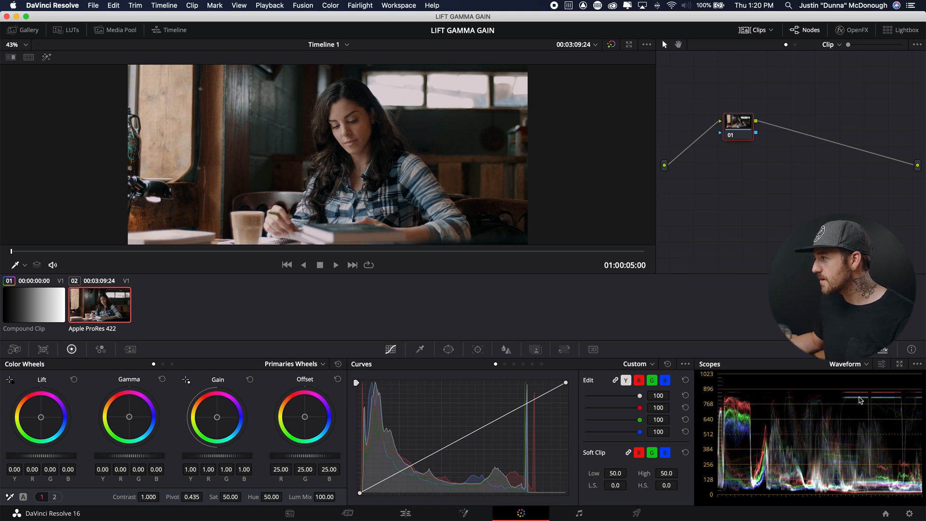
mouse_move(737, 211)
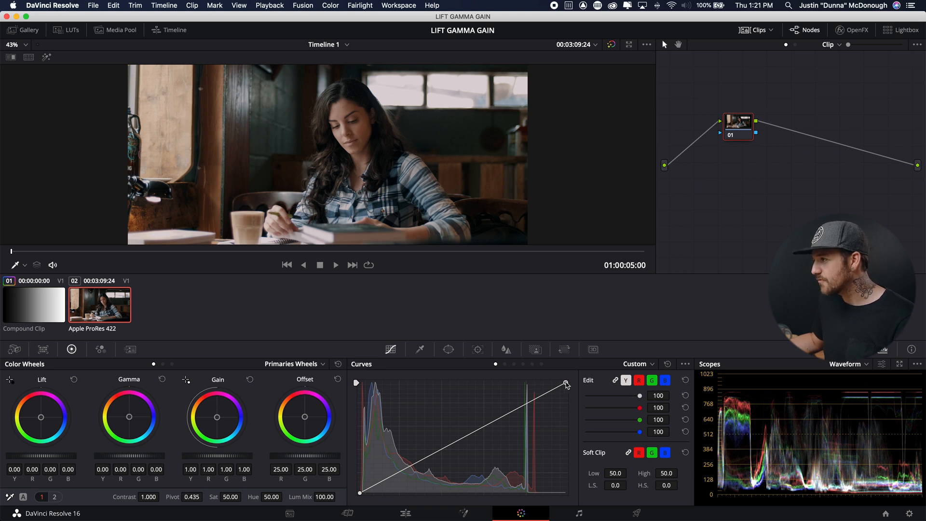
drag(566, 384, 545, 380)
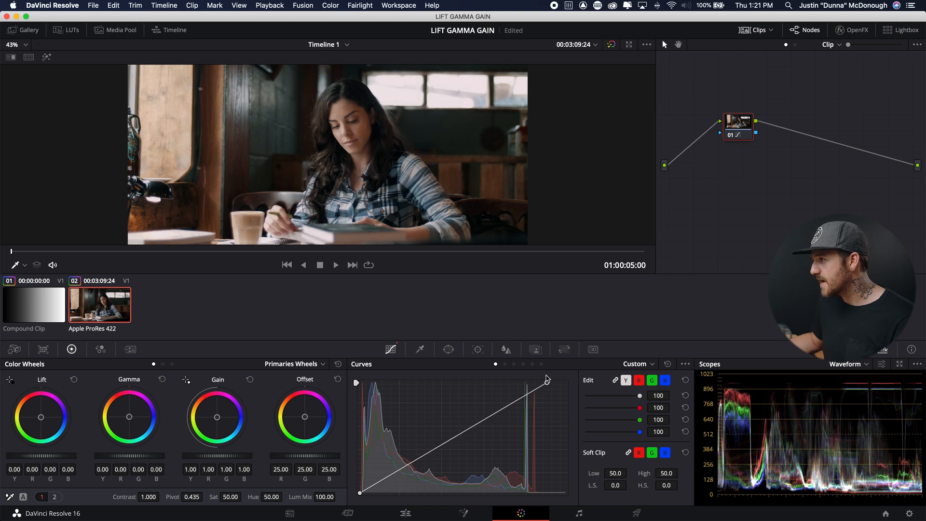
drag(547, 380, 537, 381)
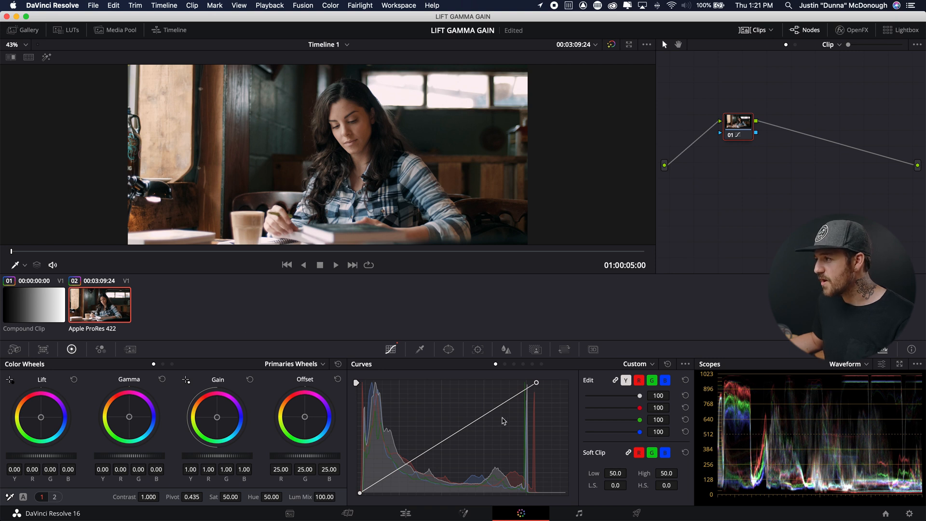
mouse_move(537, 384)
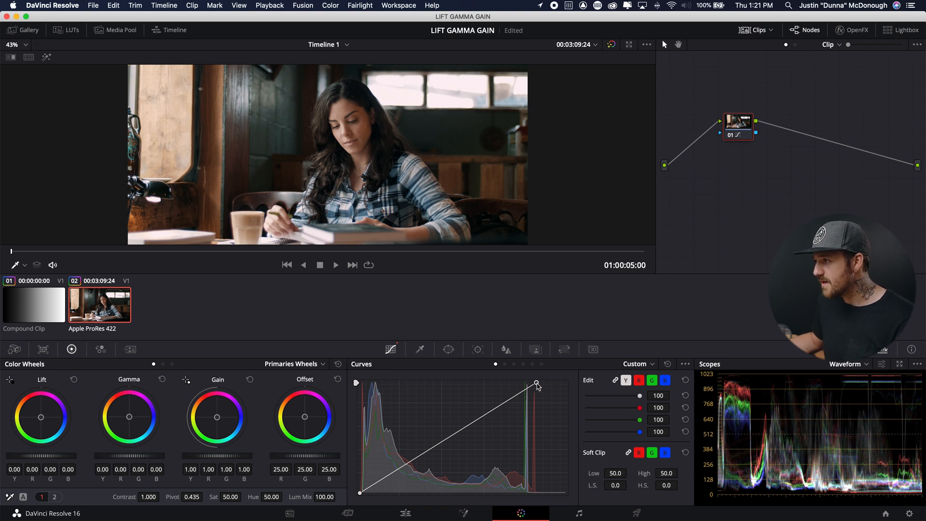
click(33, 305)
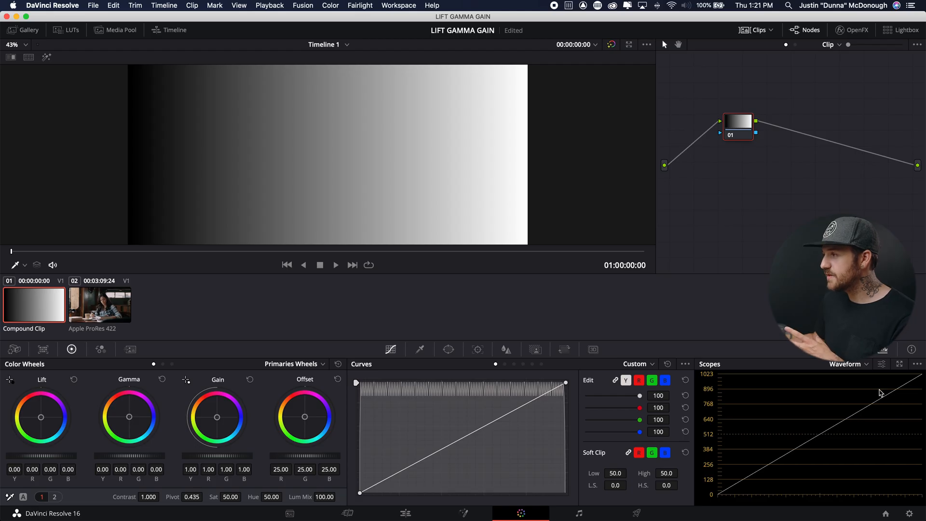
mouse_move(793, 434)
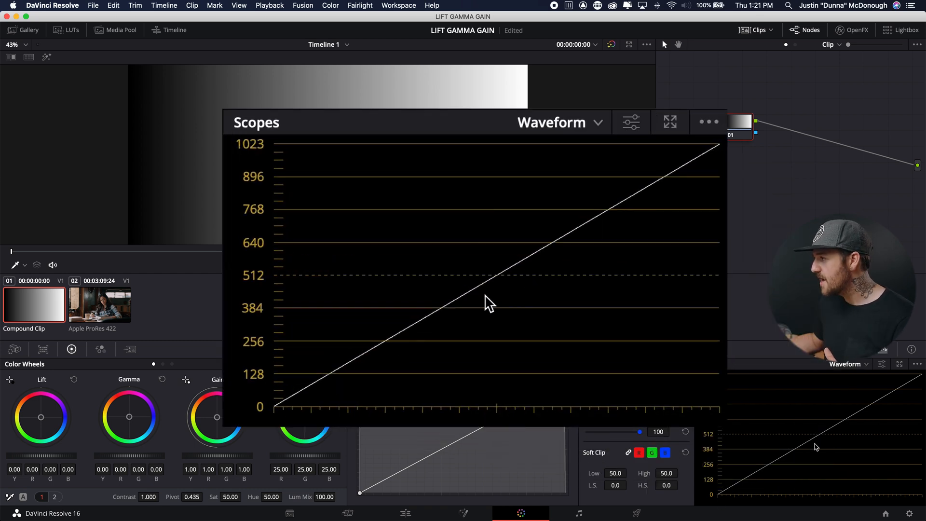
mouse_move(548, 241)
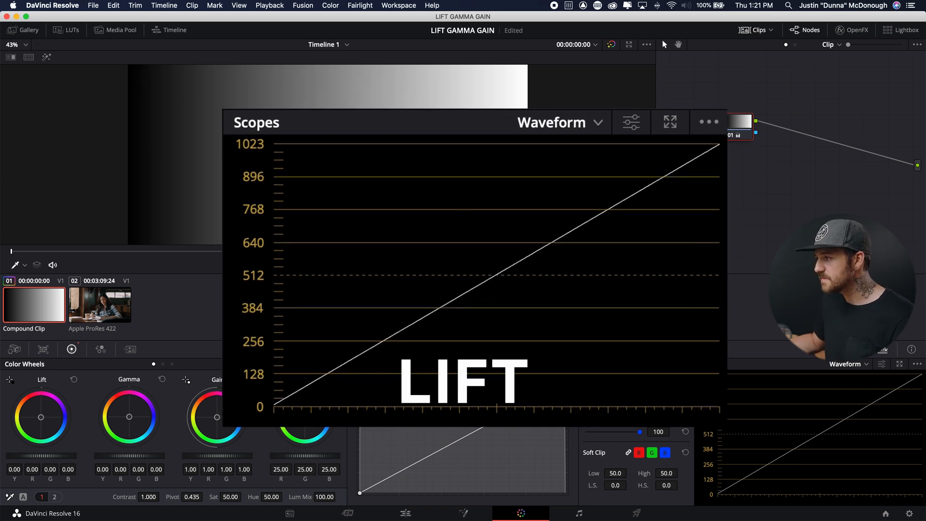
drag(41, 416, 44, 407)
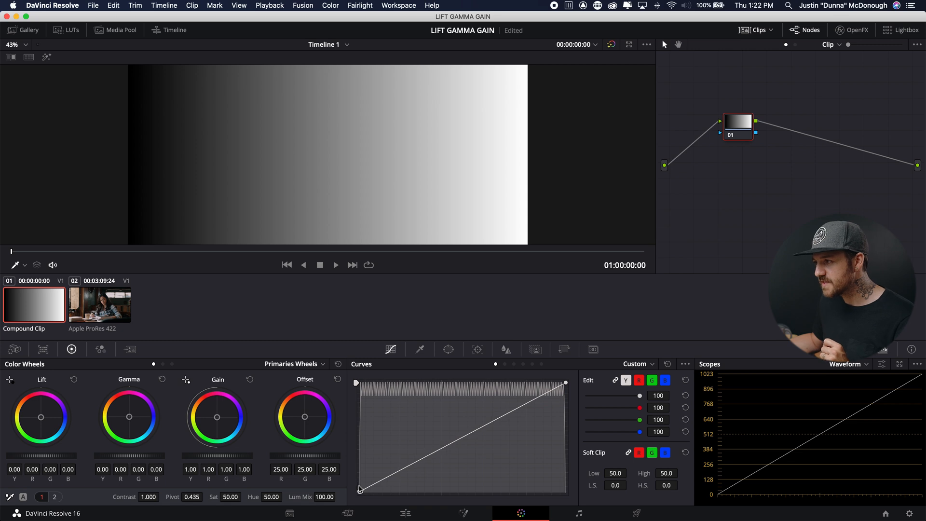
drag(360, 490, 360, 462)
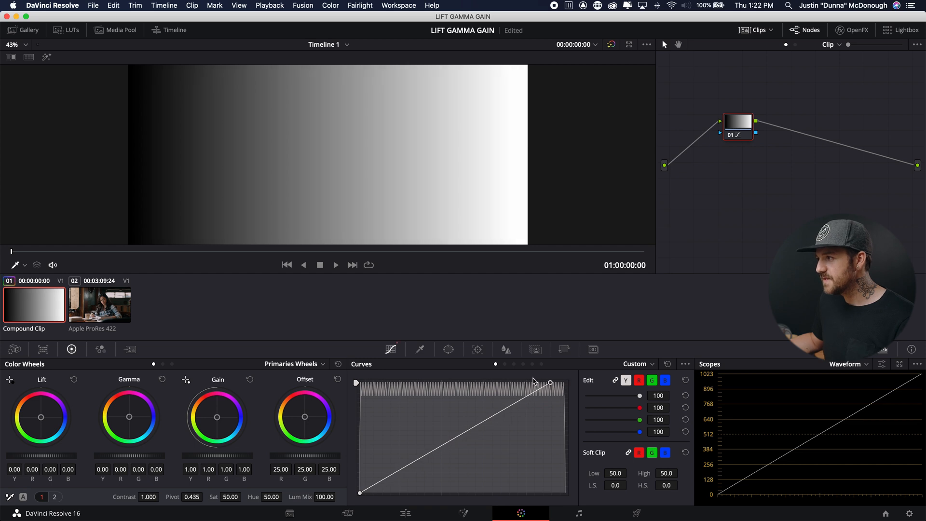
drag(549, 383, 512, 384)
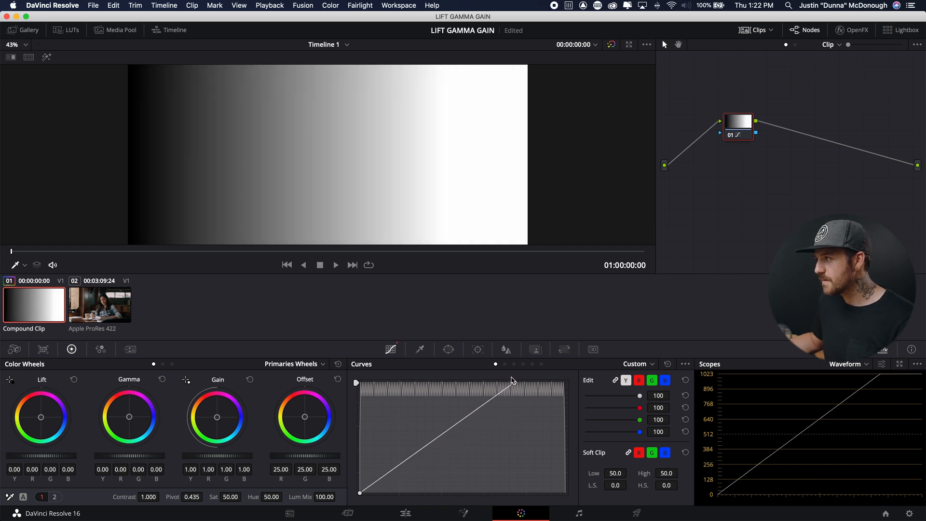
drag(513, 380, 565, 380)
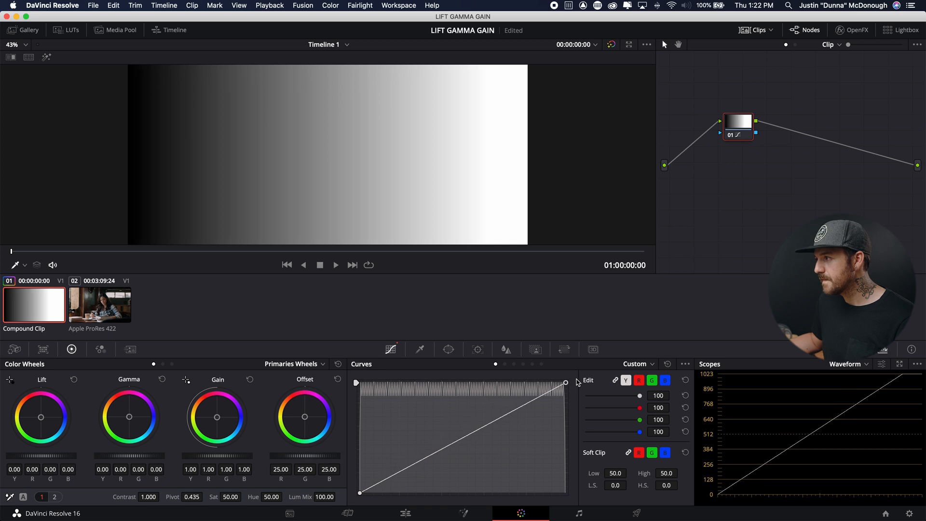
drag(565, 383, 565, 427)
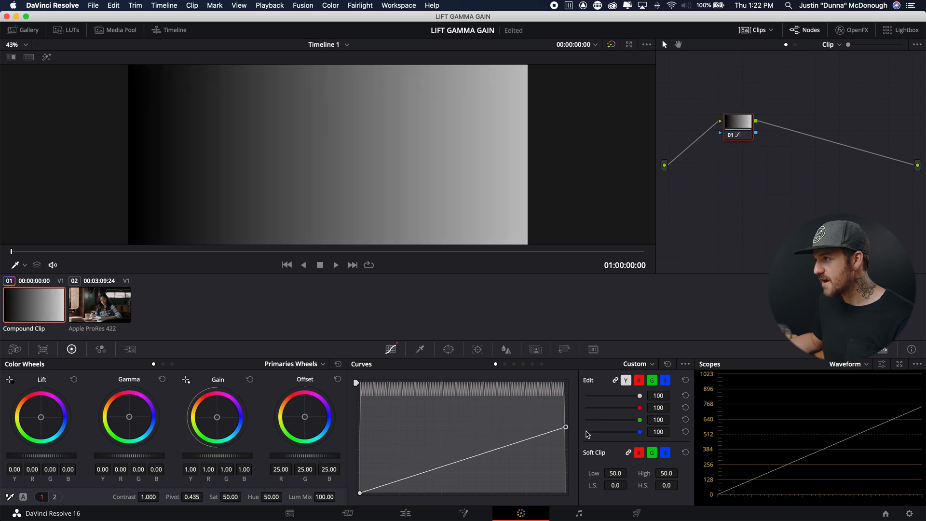
drag(565, 426, 566, 383)
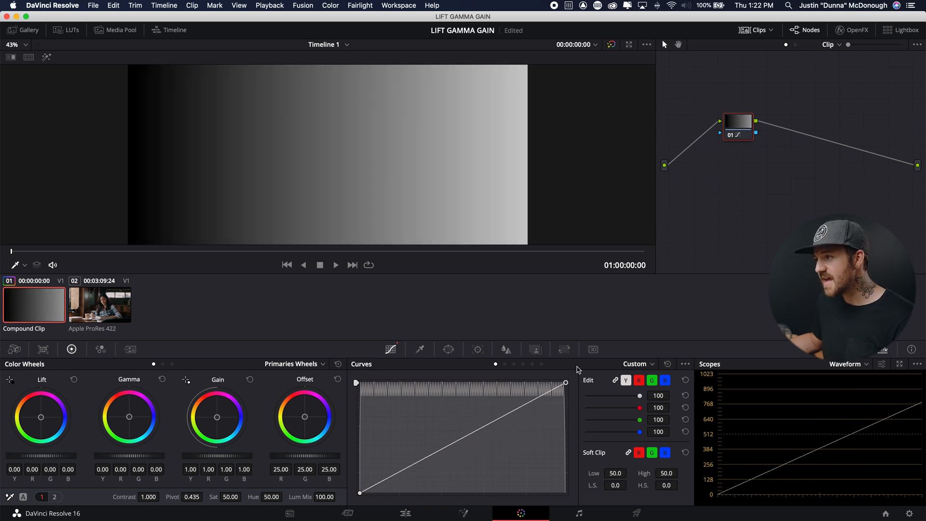
drag(360, 492, 363, 491)
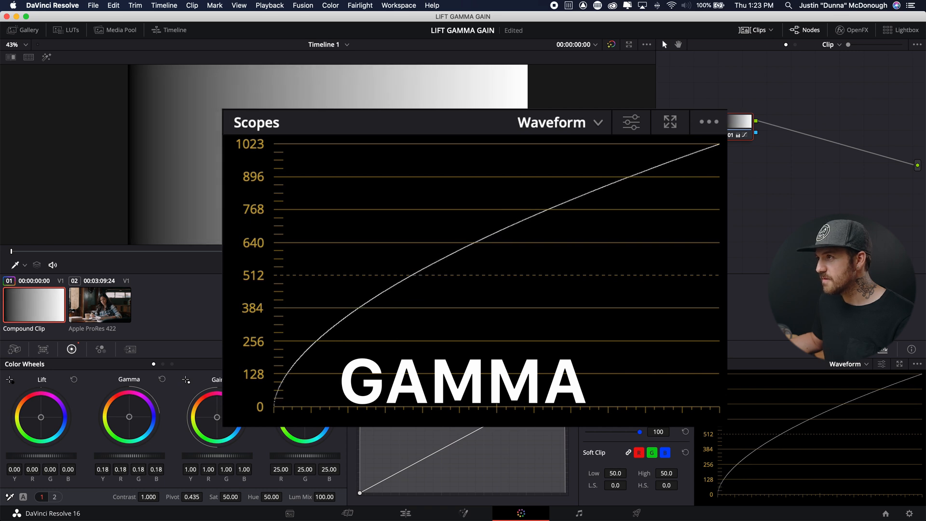
mouse_move(452, 272)
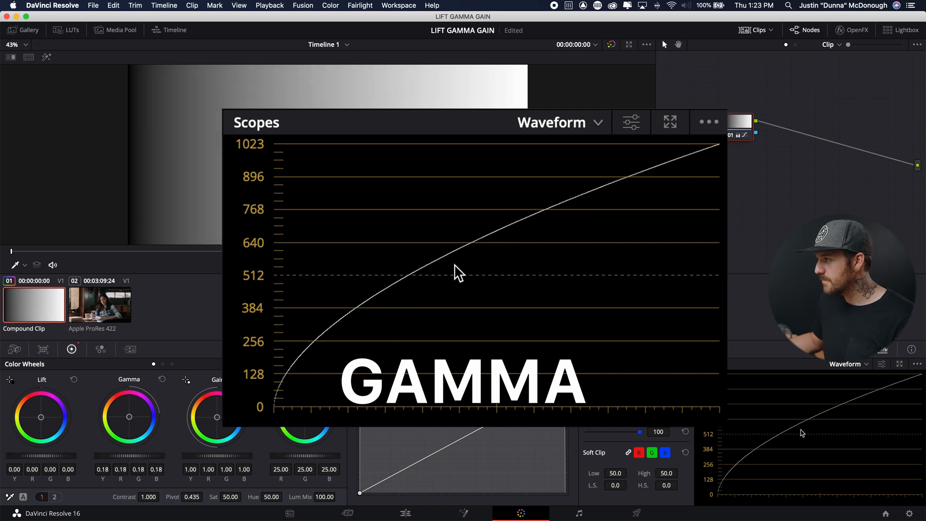
mouse_move(350, 326)
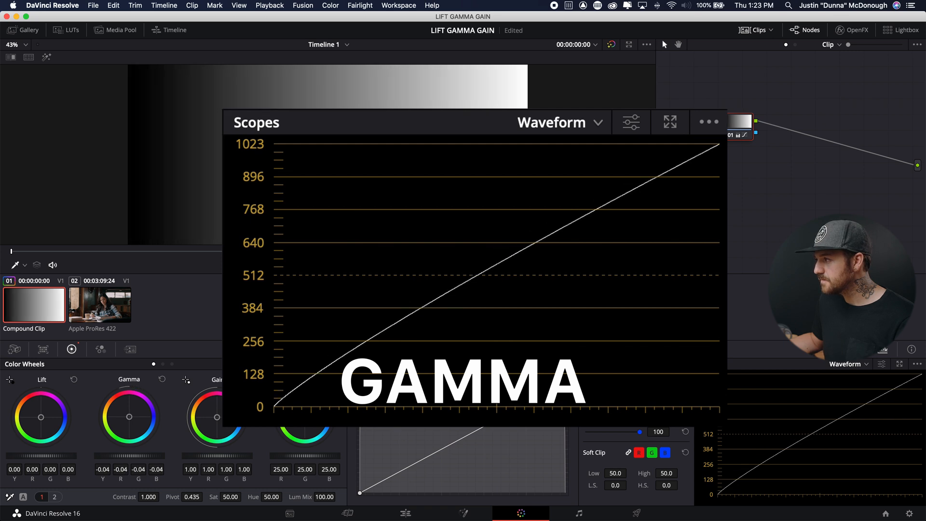
- Bring the ramp's Gamma master wheel back to neutral 0.00
drag(128, 417, 129, 431)
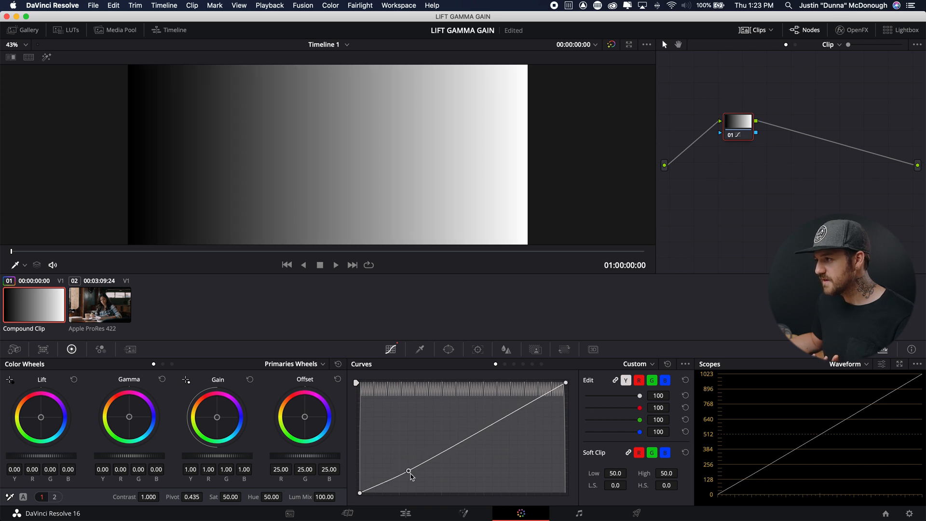
- Bend the ramp's custom curve down, then up, then flatten it straight again
drag(409, 472, 414, 479)
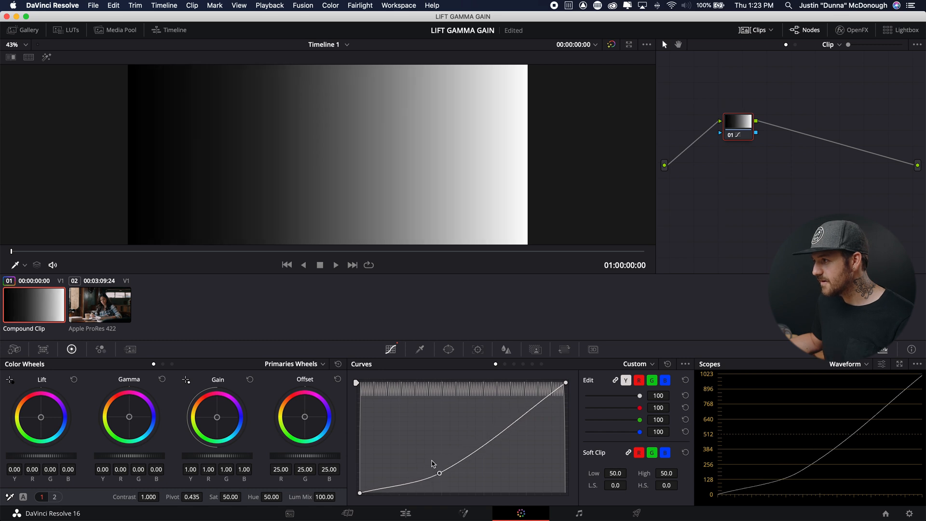
drag(439, 471, 422, 441)
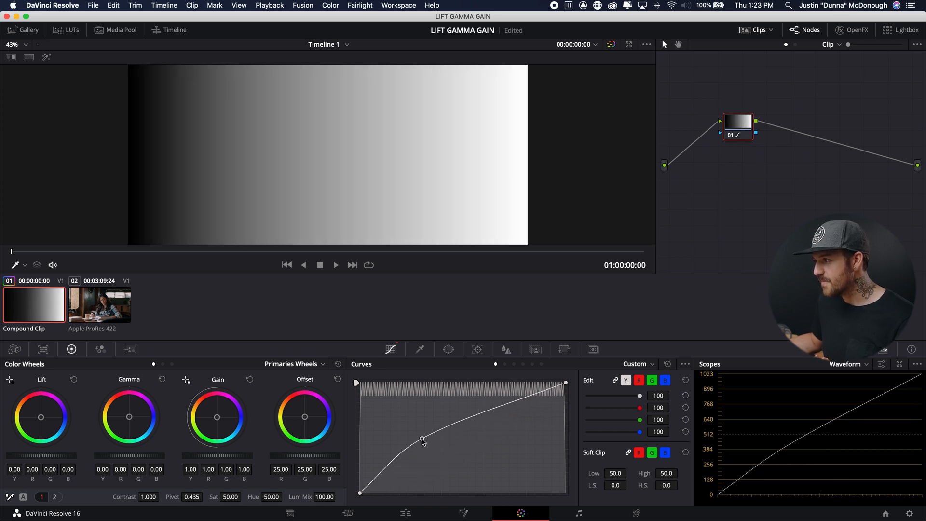
drag(422, 441, 425, 445)
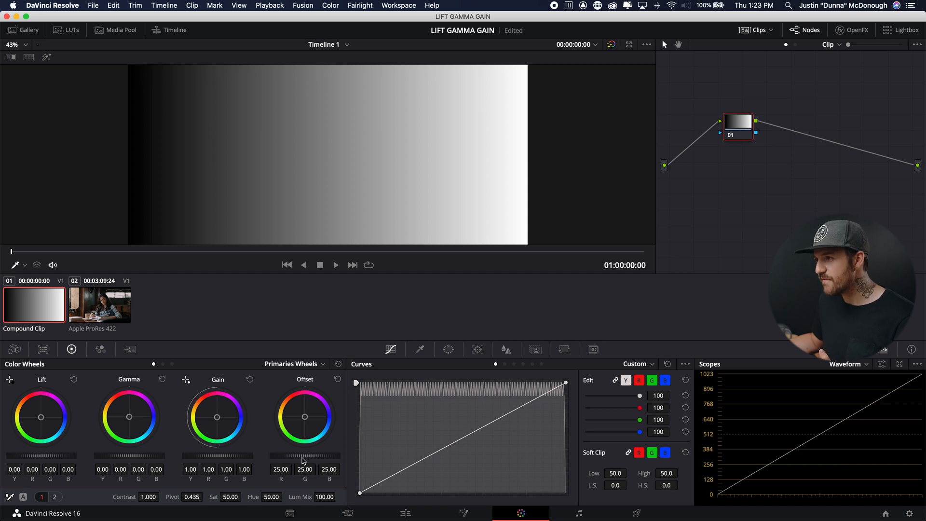
- Show the interview clip in the viewer, then the ramp again
click(99, 305)
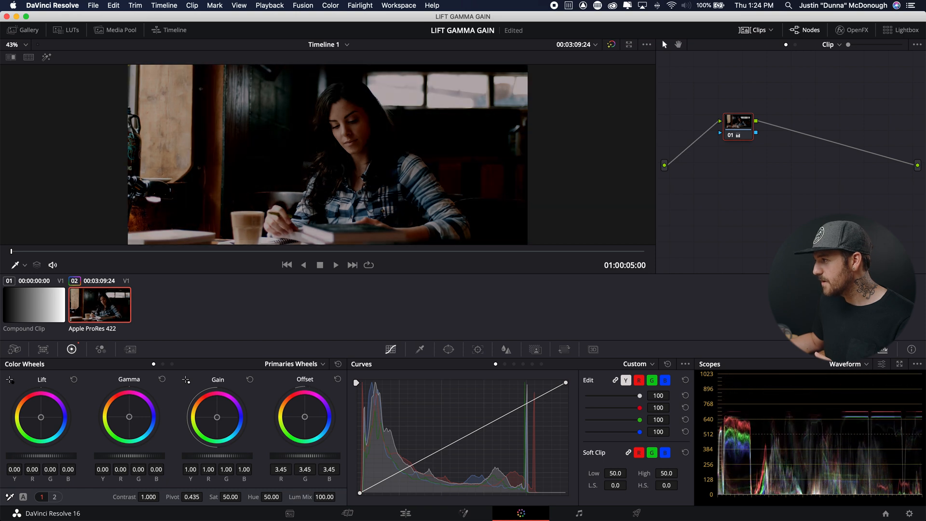
click(34, 305)
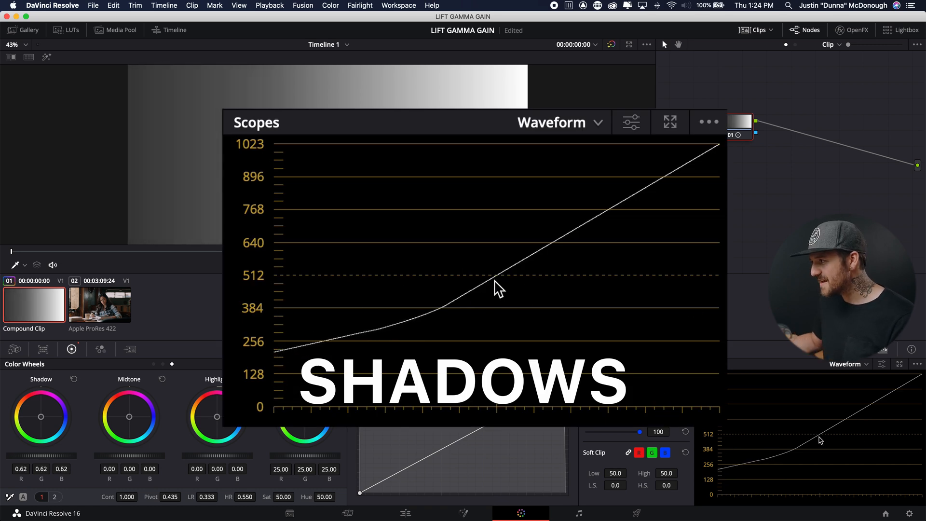
mouse_move(446, 311)
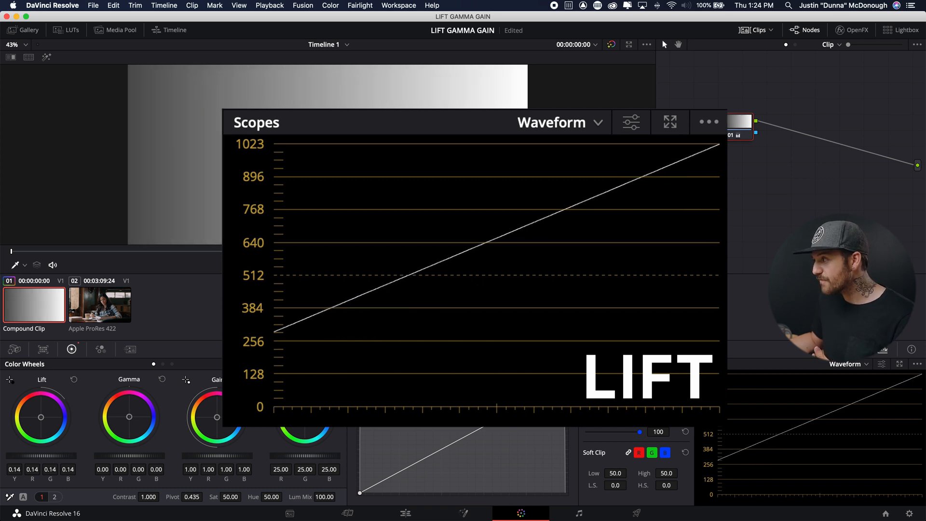
mouse_move(675, 174)
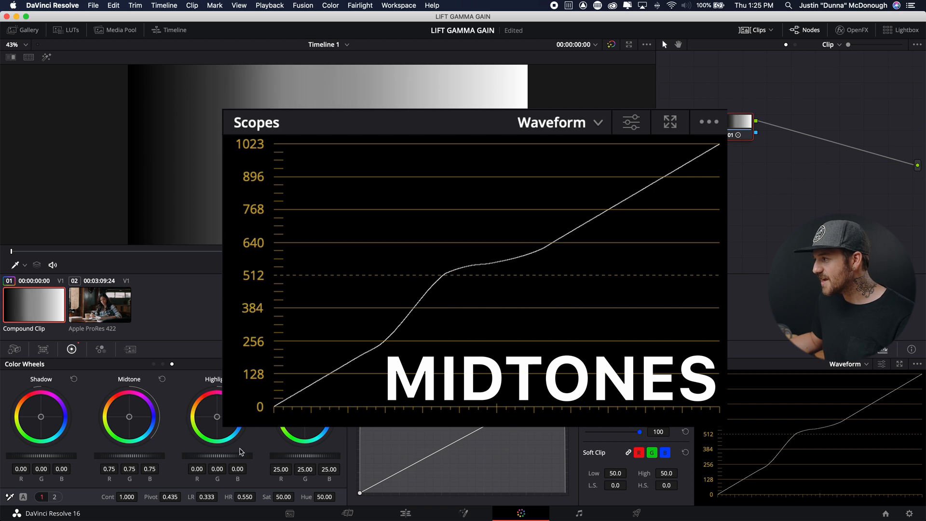
mouse_move(535, 254)
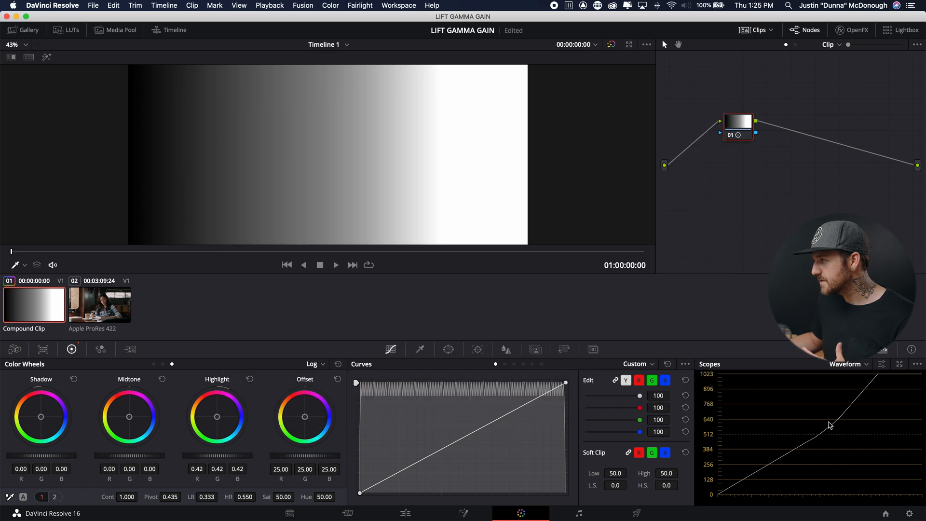
mouse_move(878, 388)
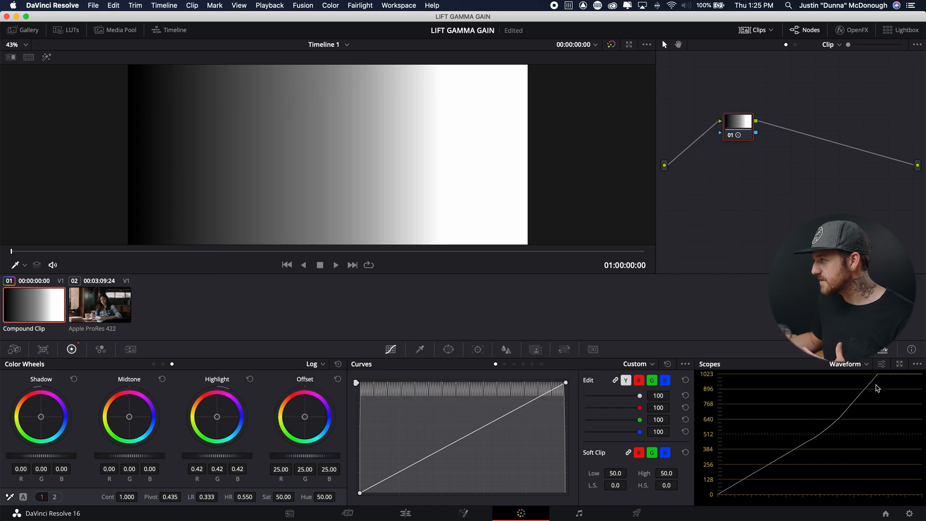
mouse_move(765, 467)
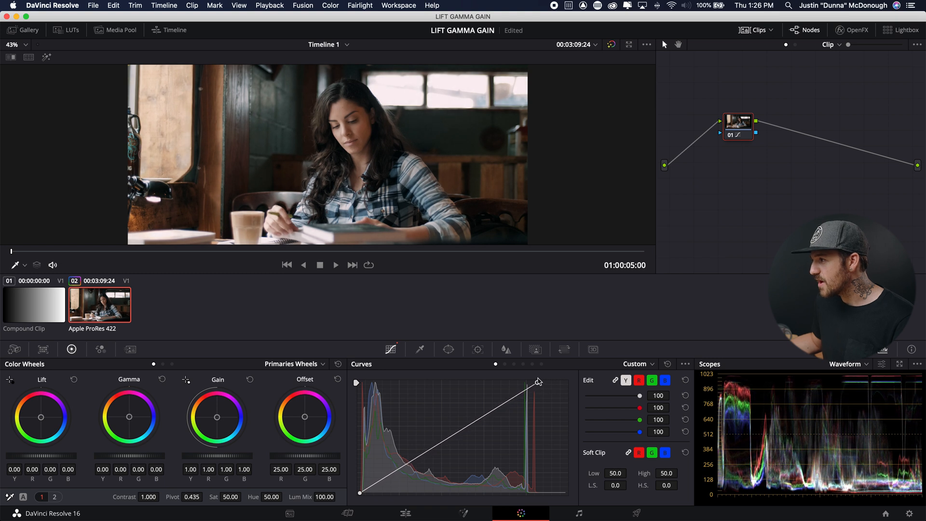
mouse_move(527, 396)
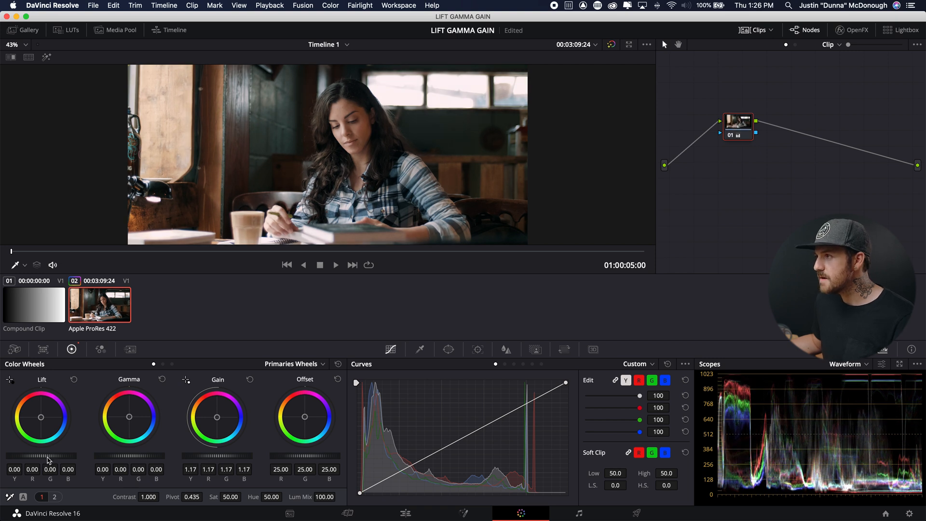
mouse_move(298, 210)
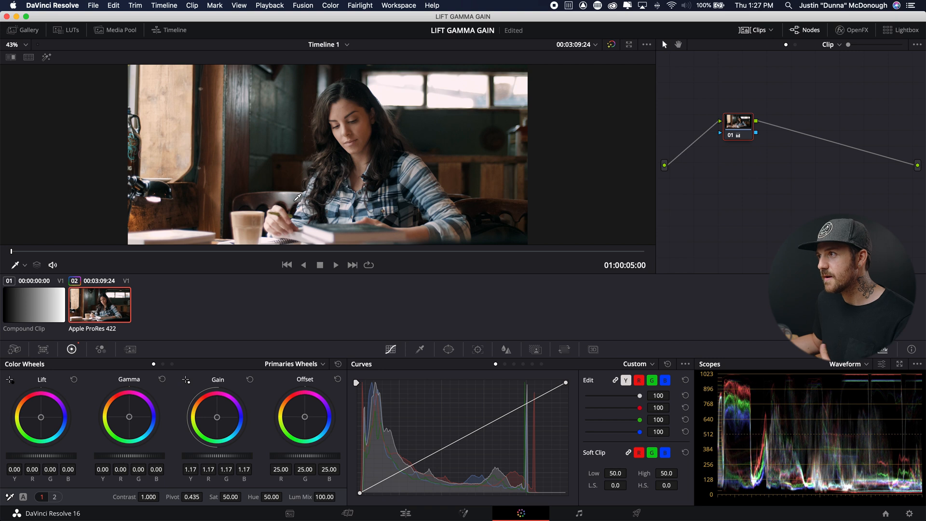
mouse_move(141, 460)
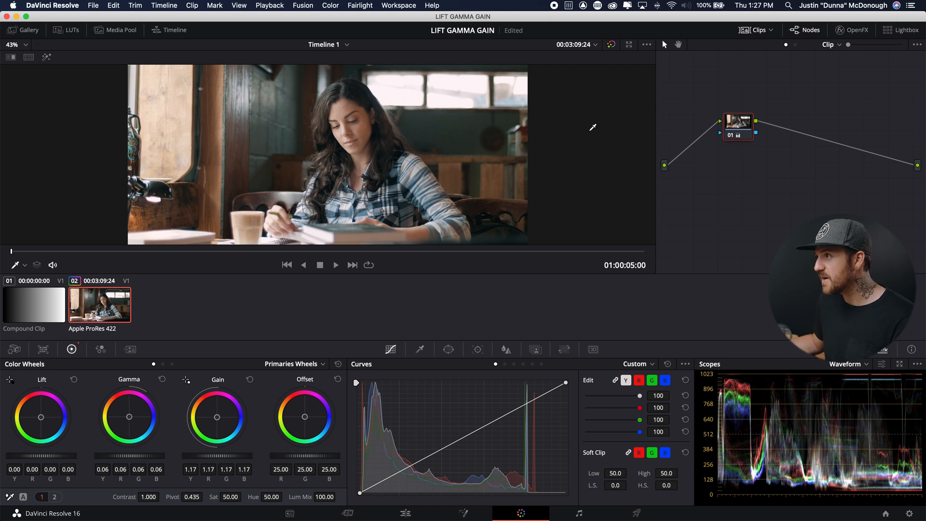
mouse_move(405, 418)
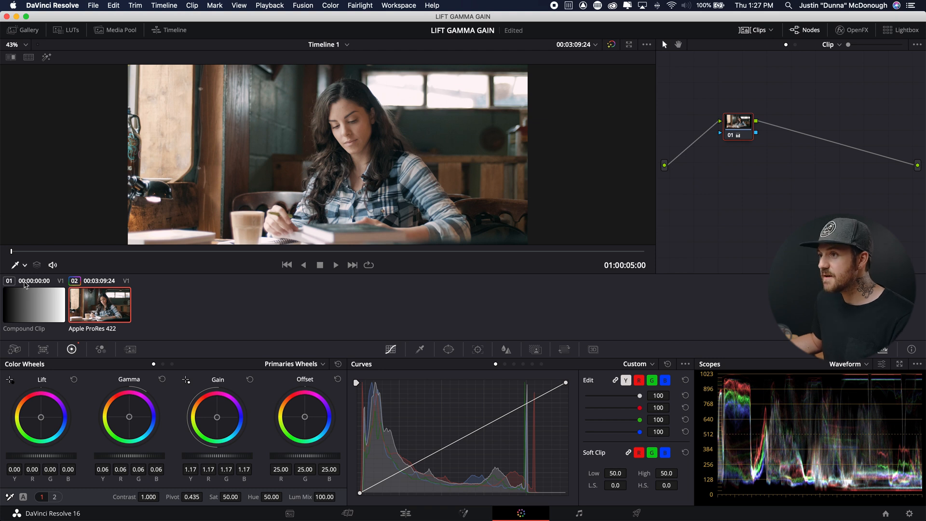
- View the grade on the grayscale ramp's waveform, then return to the interview clip
click(33, 305)
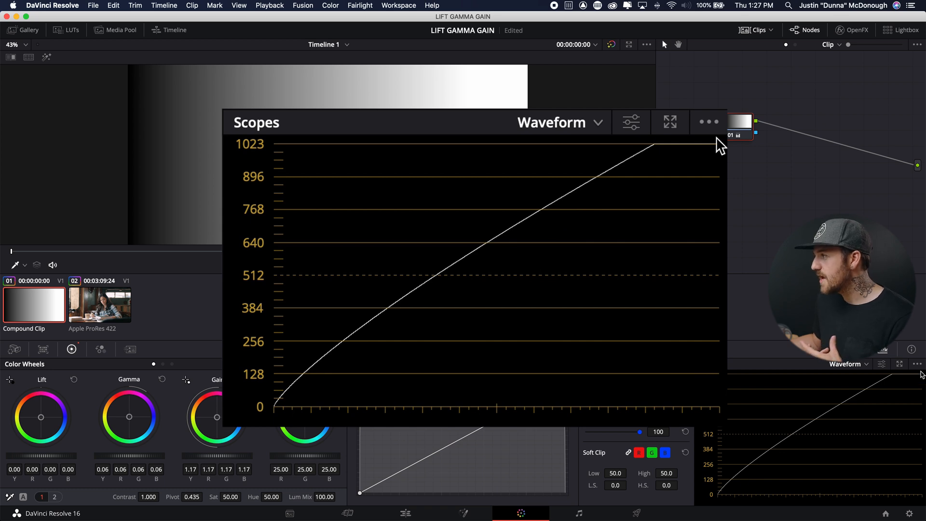
mouse_move(659, 152)
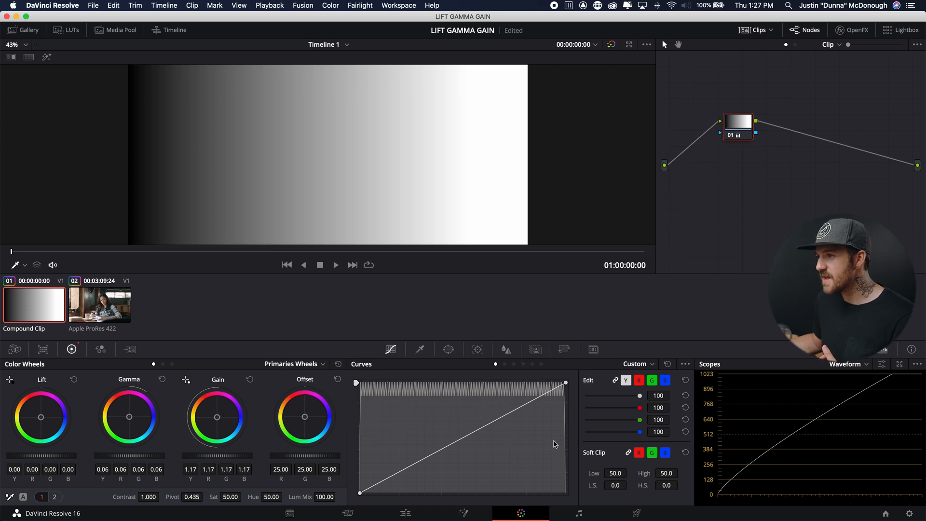
click(99, 305)
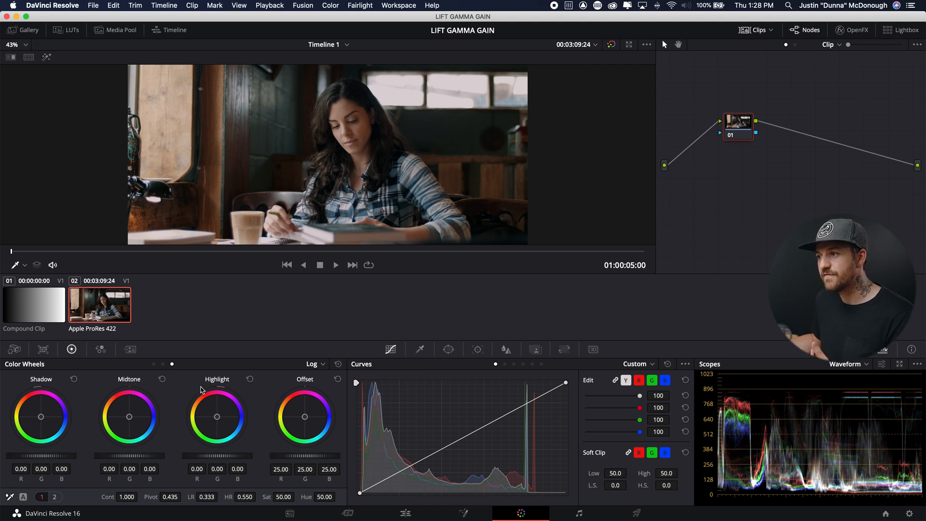
mouse_move(249, 389)
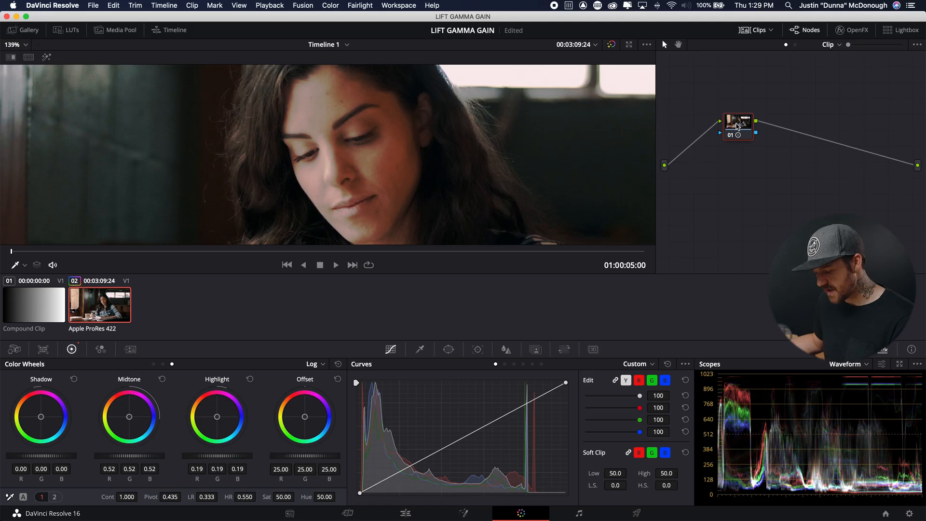
click(34, 305)
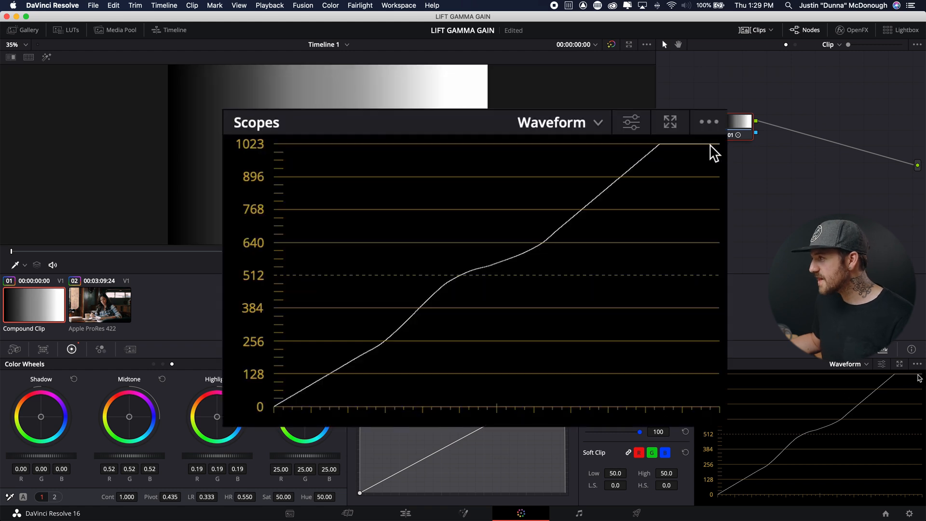
mouse_move(662, 150)
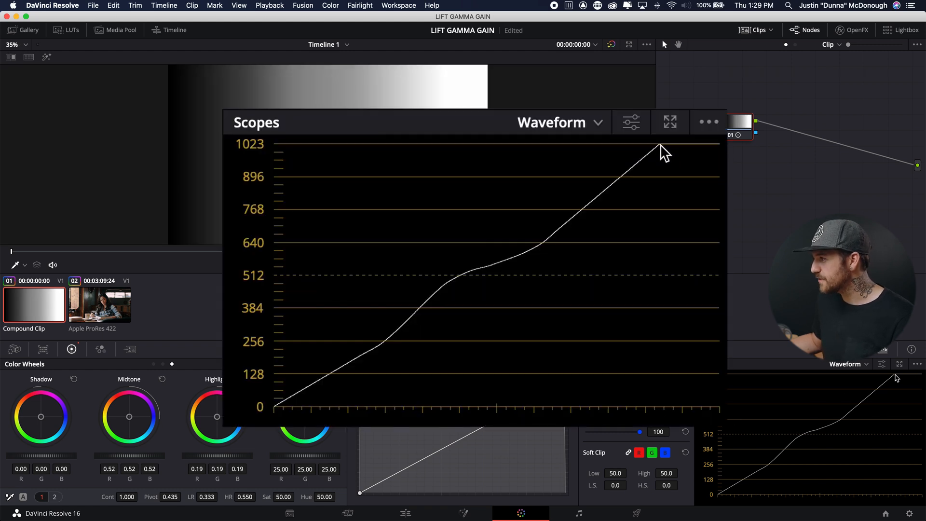
mouse_move(250, 421)
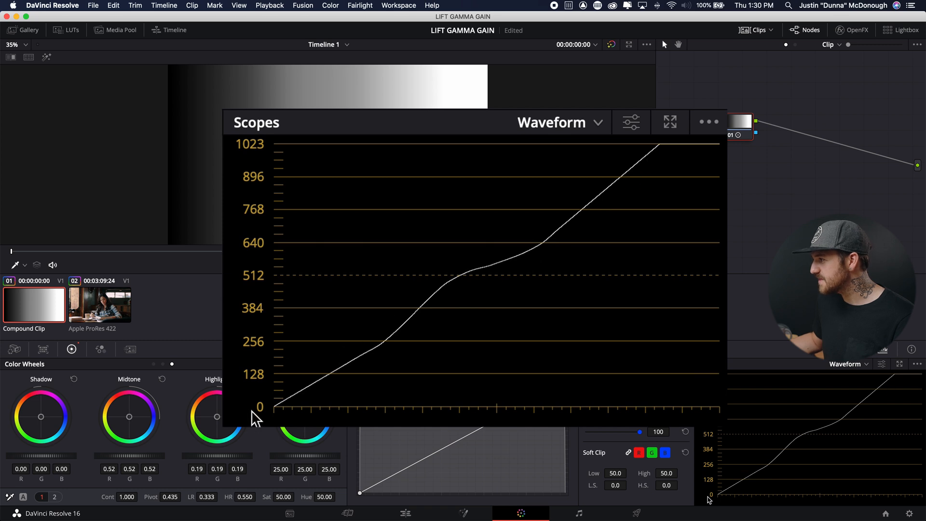
mouse_move(323, 356)
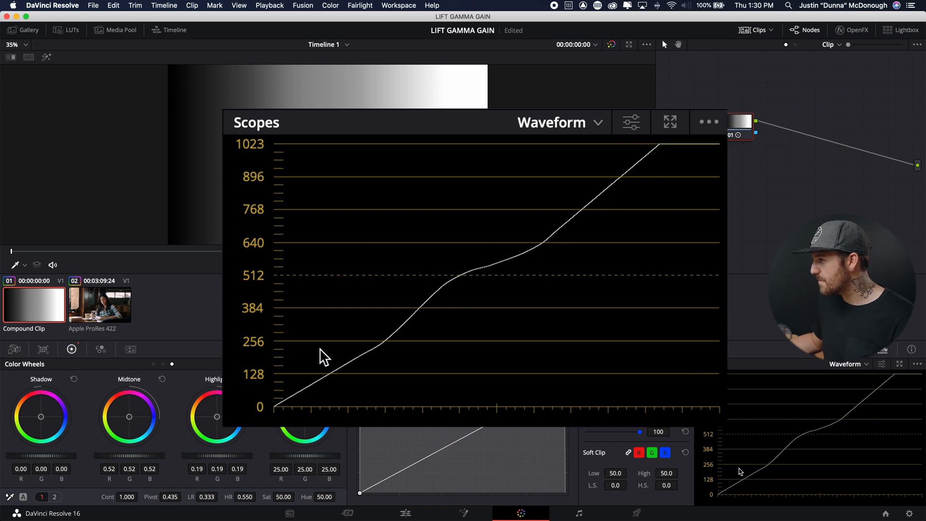
mouse_move(439, 311)
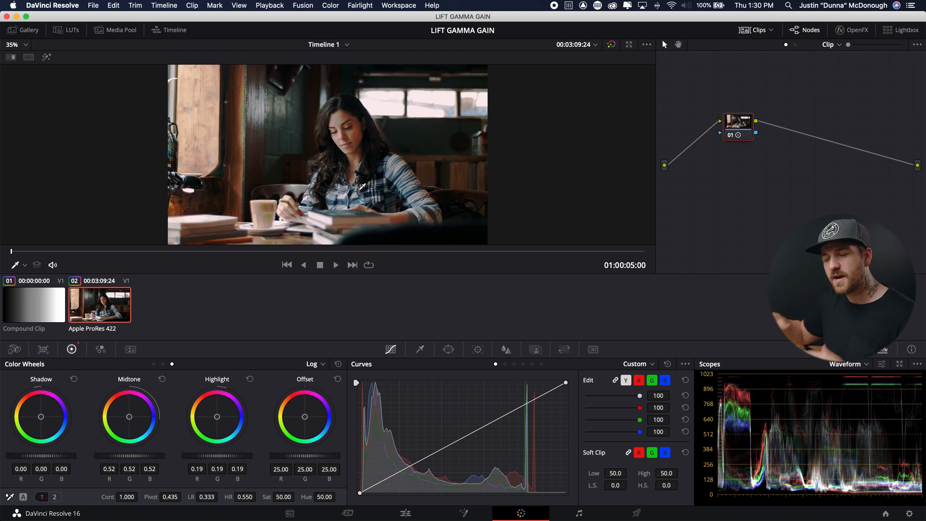
- Clear the interview clip's grade with Reset Node Grade
right_click(739, 124)
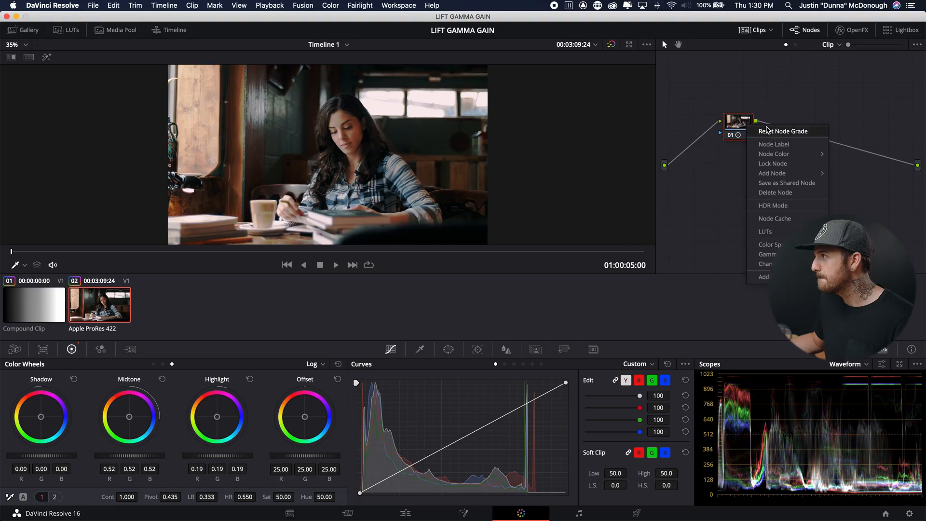
click(783, 131)
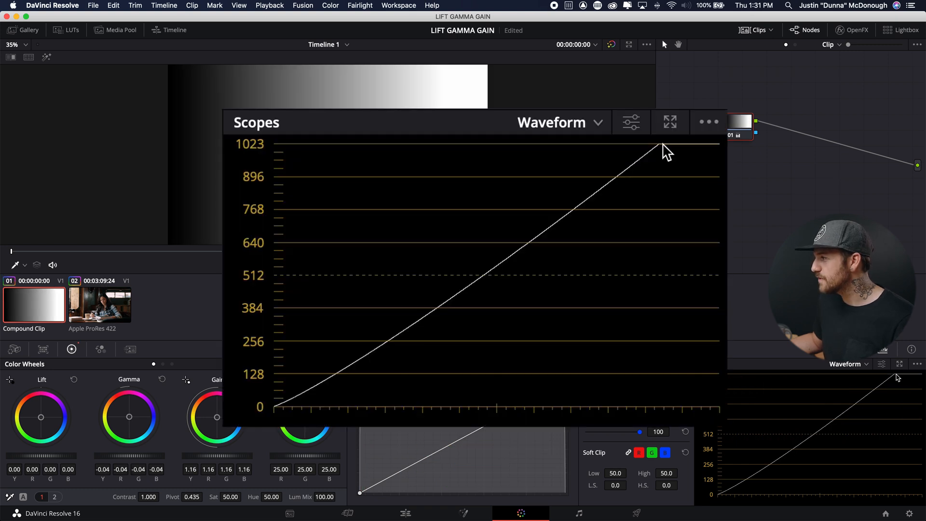
mouse_move(282, 407)
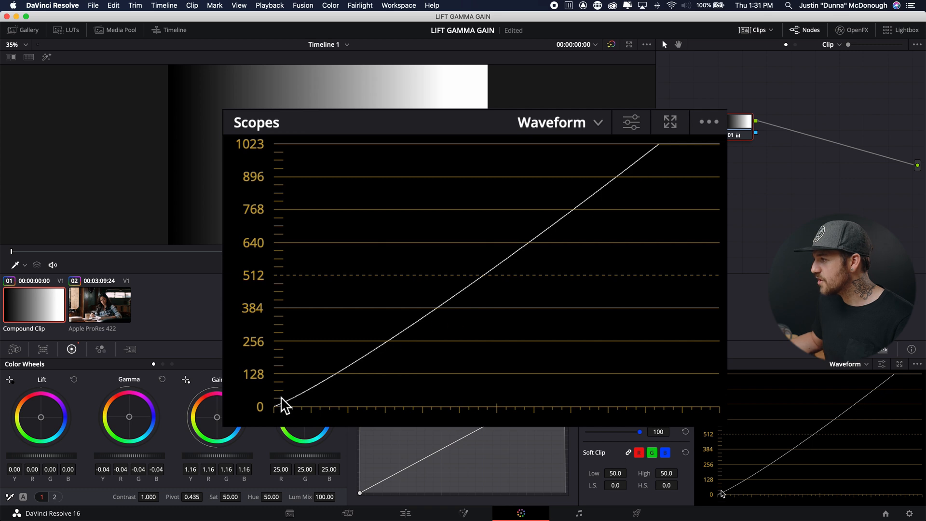